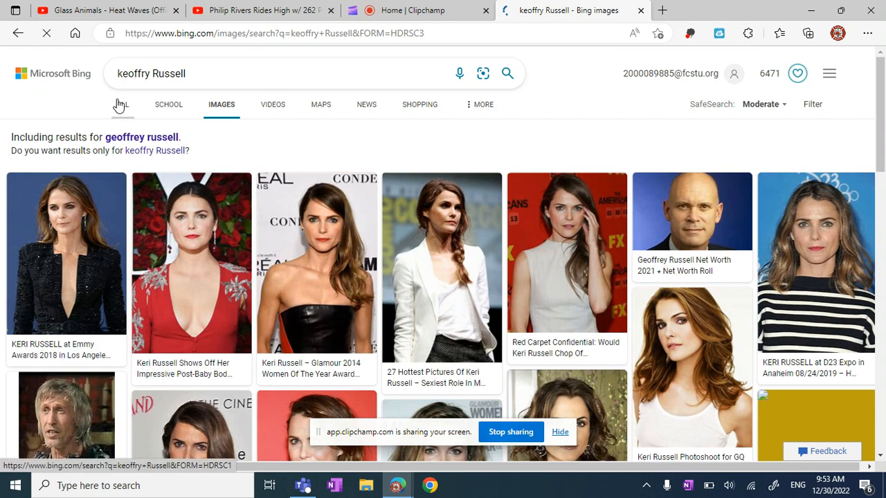
click(122, 104)
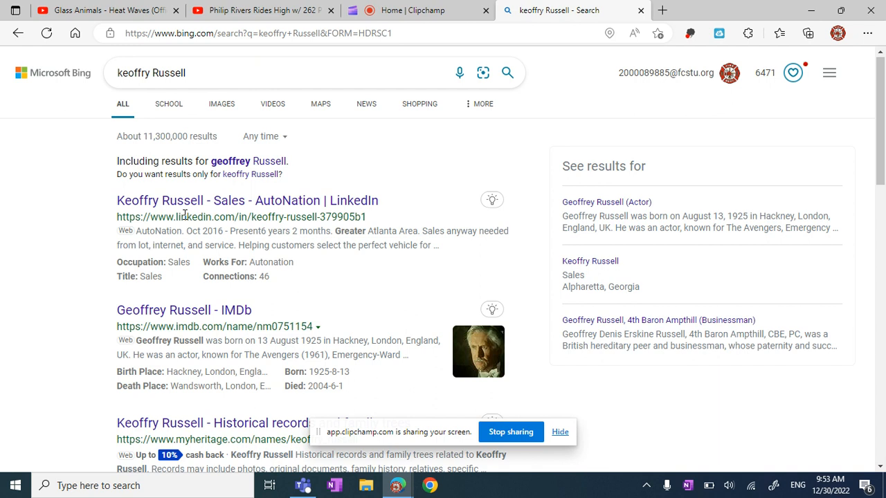
scroll(down, 3)
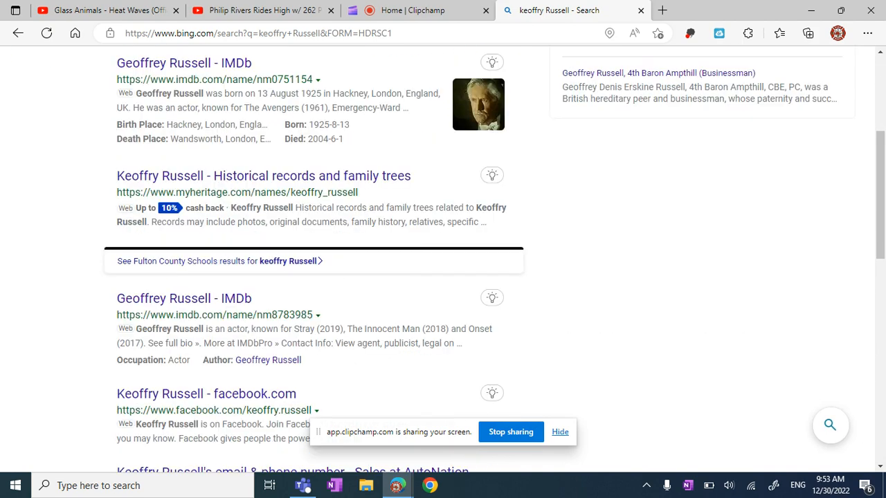
scroll(down, 3)
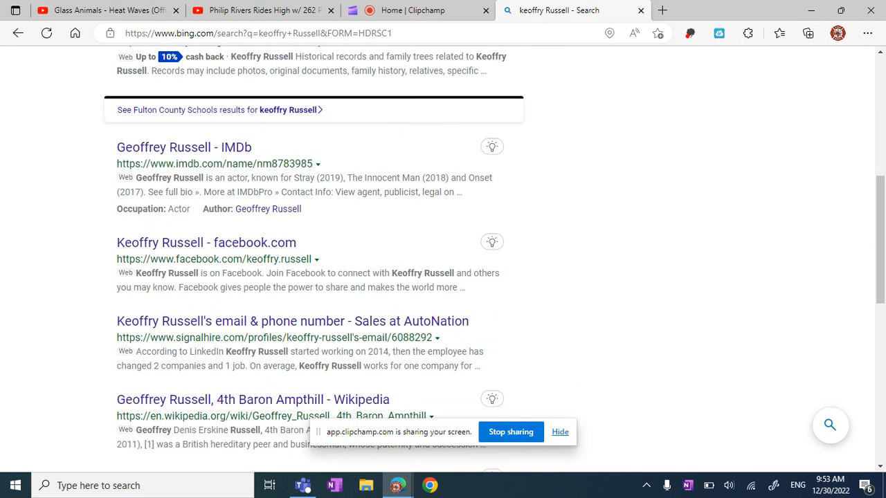
scroll(down, 3)
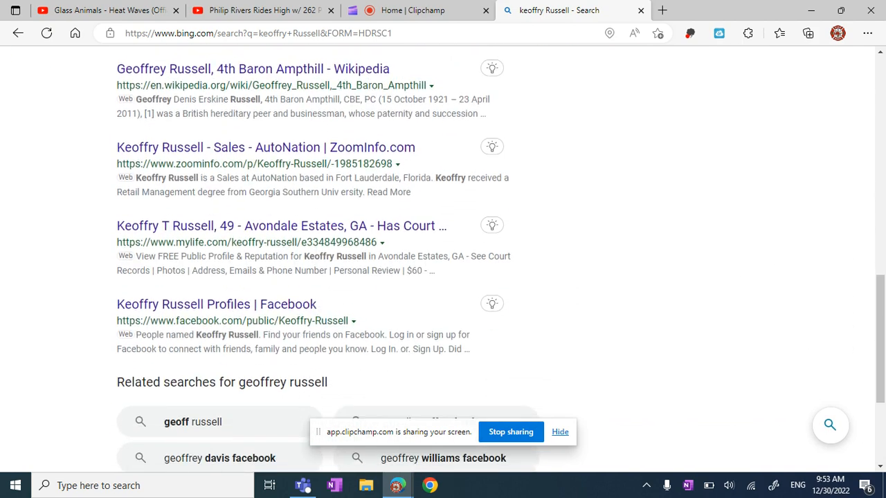
scroll(down, 3)
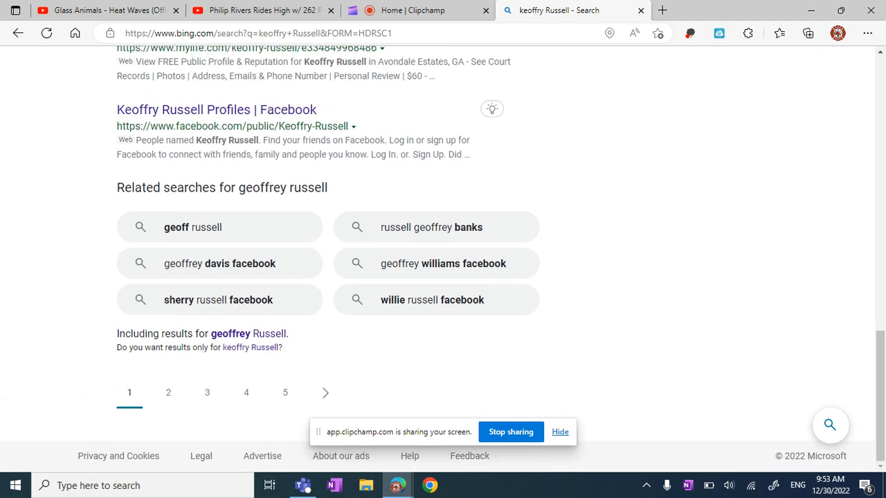
mouse_move(192, 227)
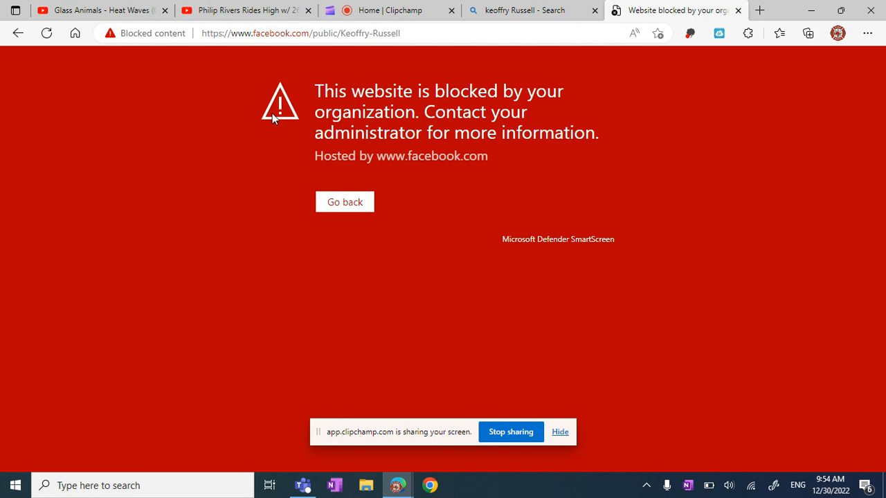
Leave the blocked Facebook page via the YouTube tab and return to the Clipchamp editor.
click(247, 10)
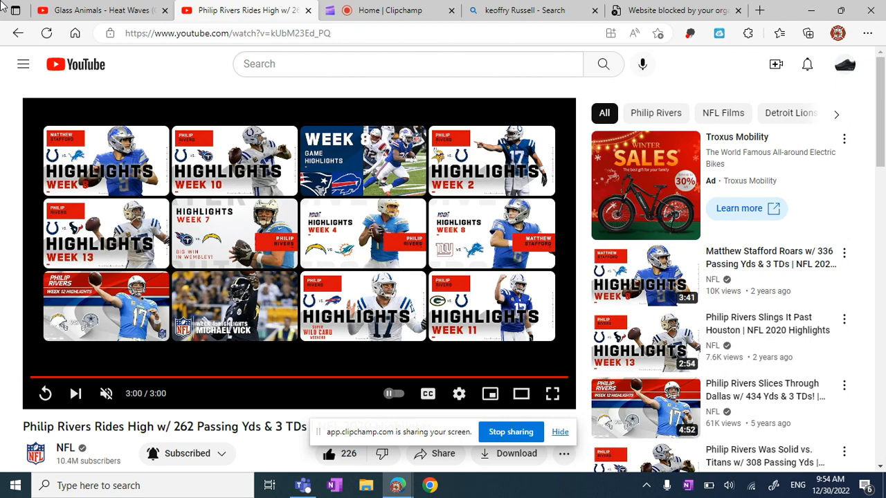
click(391, 10)
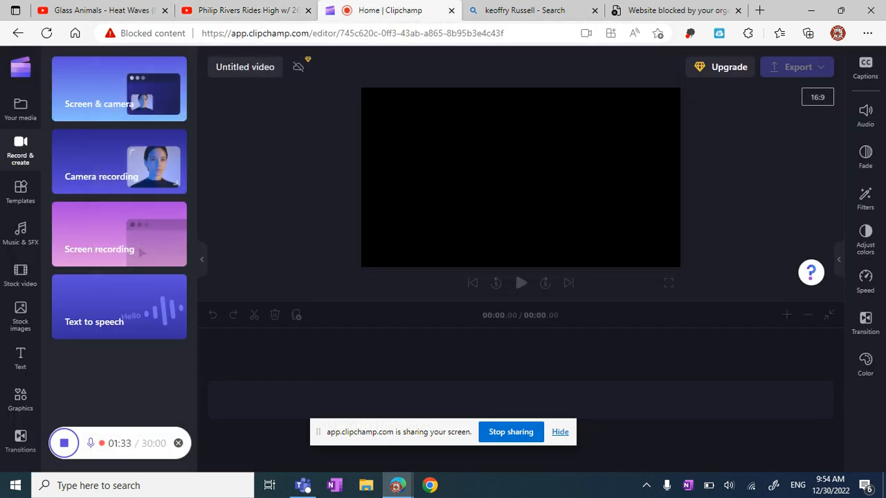